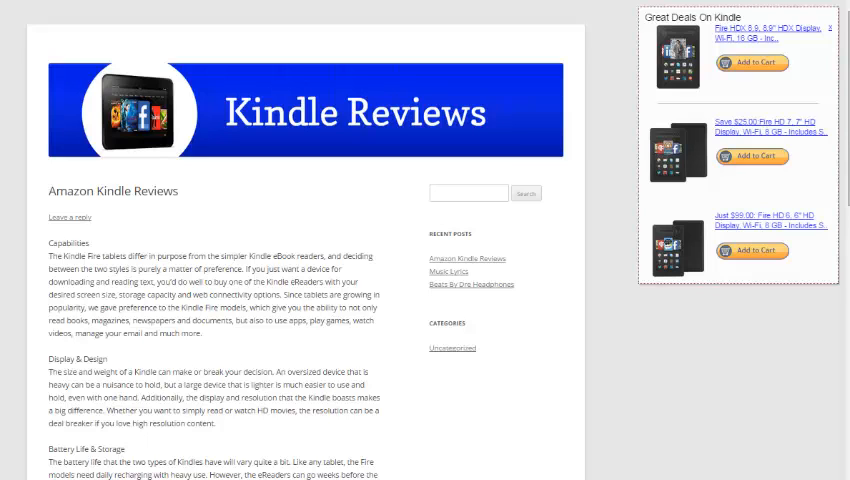
{"action": "mouse_move", "coordinate": [694, 360]}
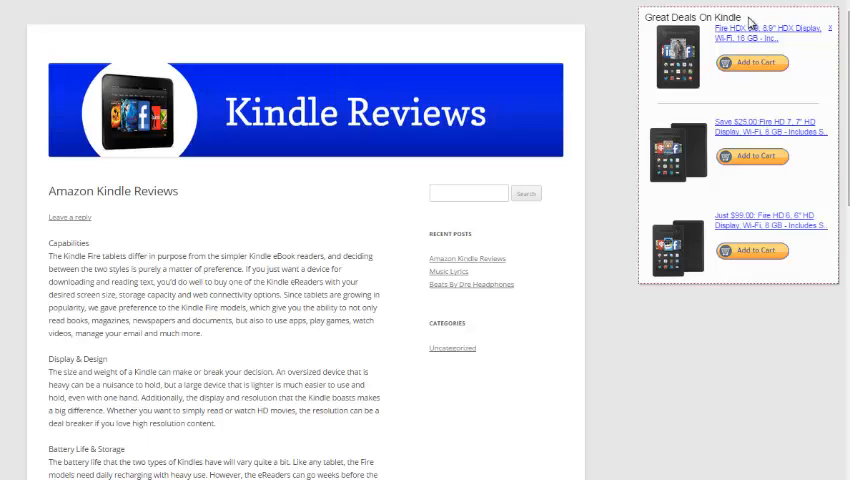
{"action": "mouse_move", "coordinate": [640, 140]}
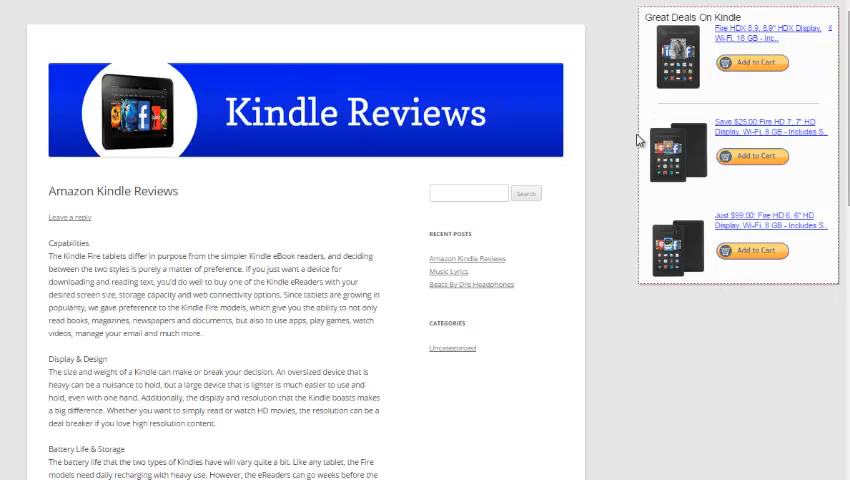
{"action": "mouse_move", "coordinate": [668, 368]}
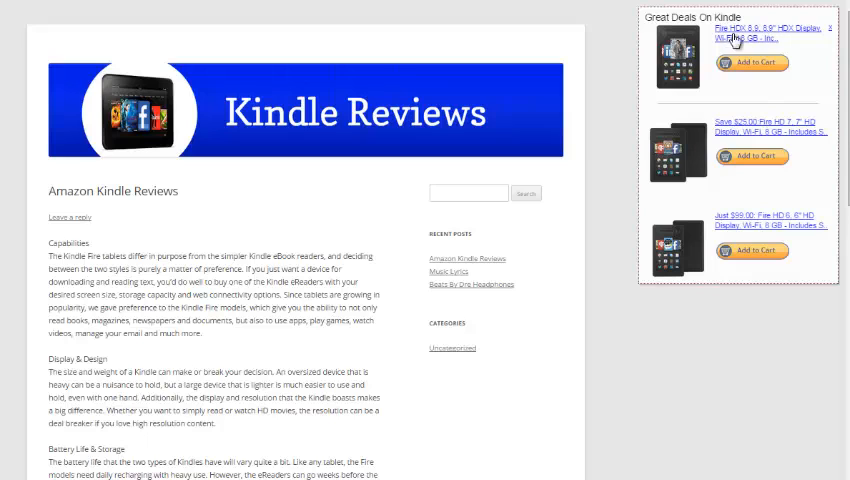
{"action": "mouse_move", "coordinate": [732, 236]}
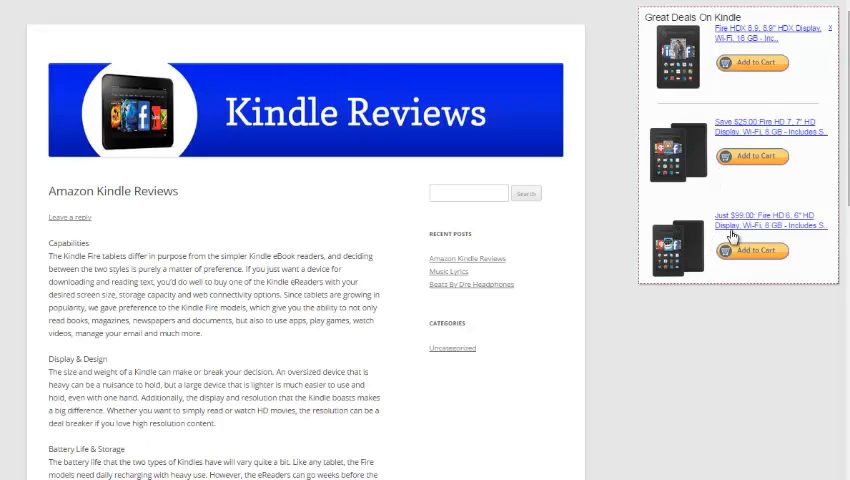
{"action": "mouse_move", "coordinate": [660, 216]}
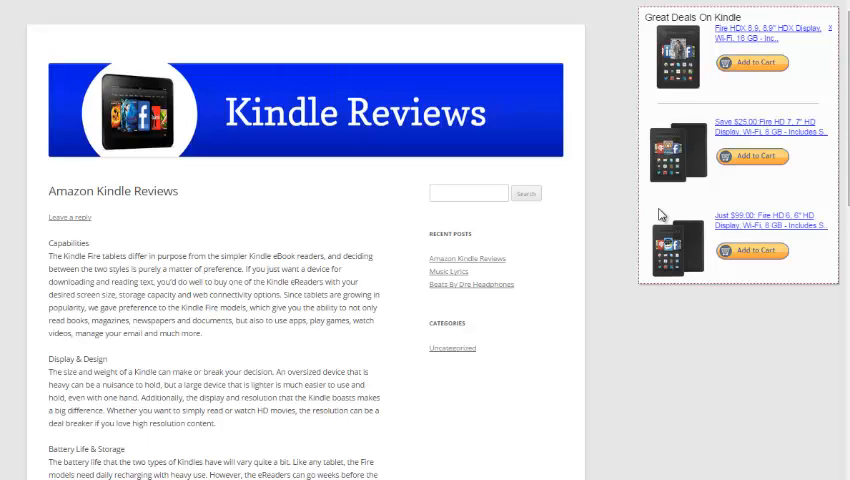
{"action": "mouse_move", "coordinate": [692, 356]}
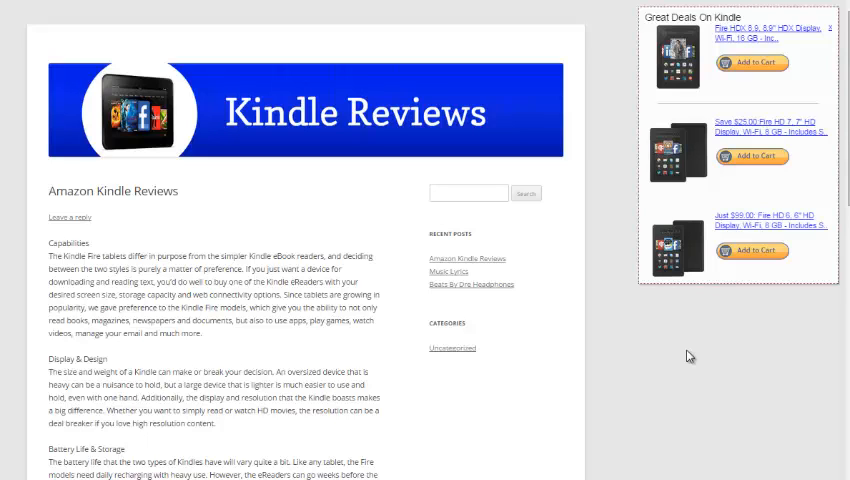
{"action": "mouse_move", "coordinate": [348, 206]}
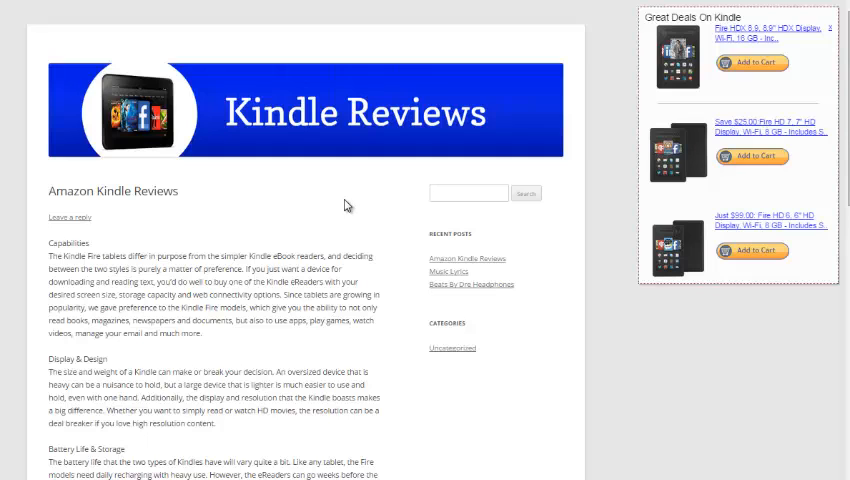
{"action": "mouse_move", "coordinate": [682, 152]}
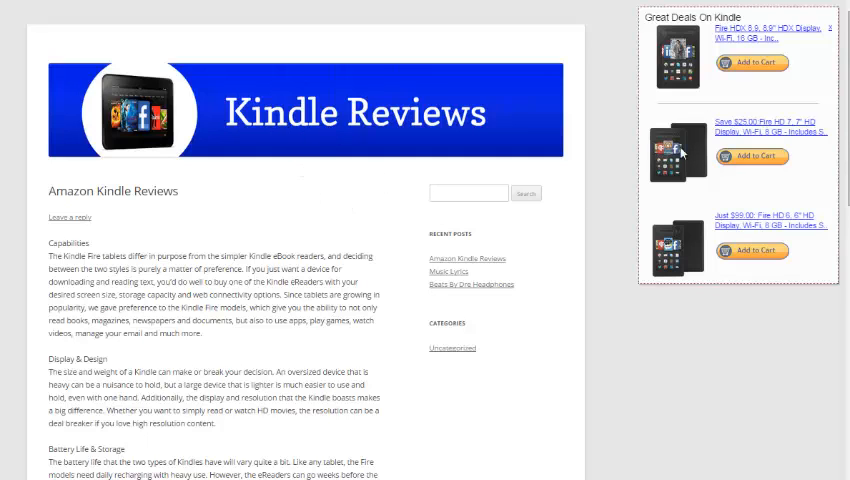
{"action": "mouse_move", "coordinate": [750, 64]}
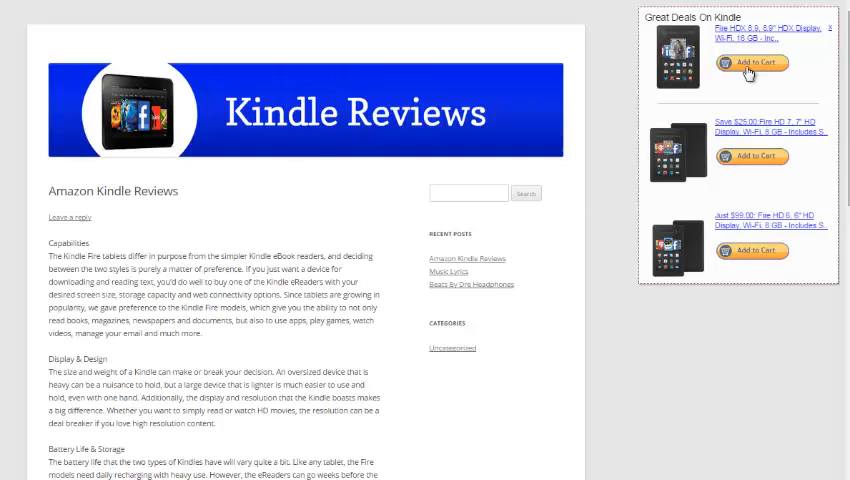
{"action": "mouse_move", "coordinate": [208, 192]}
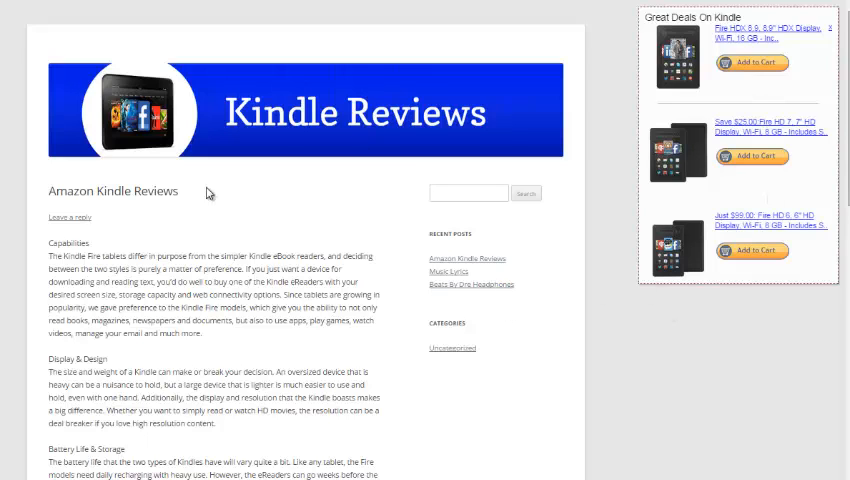
{"action": "mouse_move", "coordinate": [760, 116]}
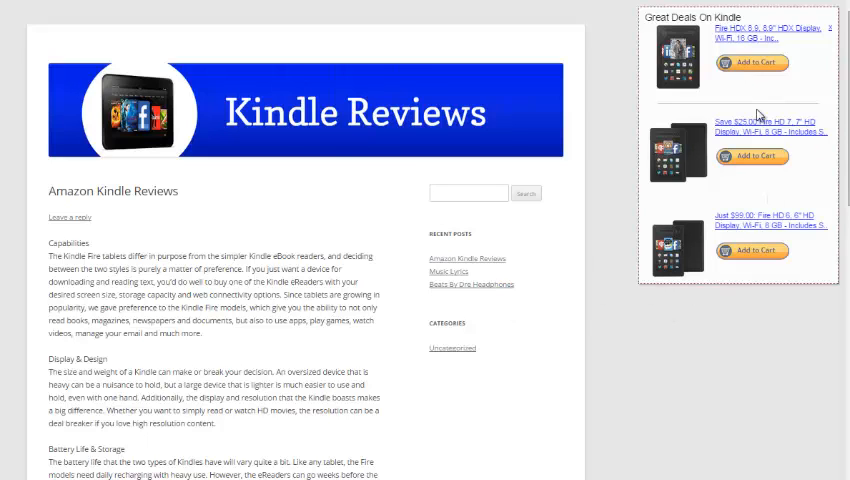
{"action": "mouse_move", "coordinate": [758, 114]}
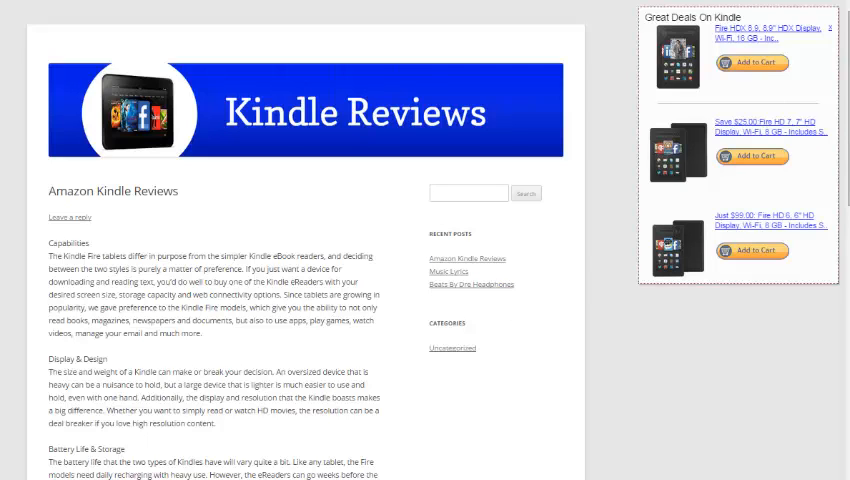
{"action": "mouse_move", "coordinate": [588, 360]}
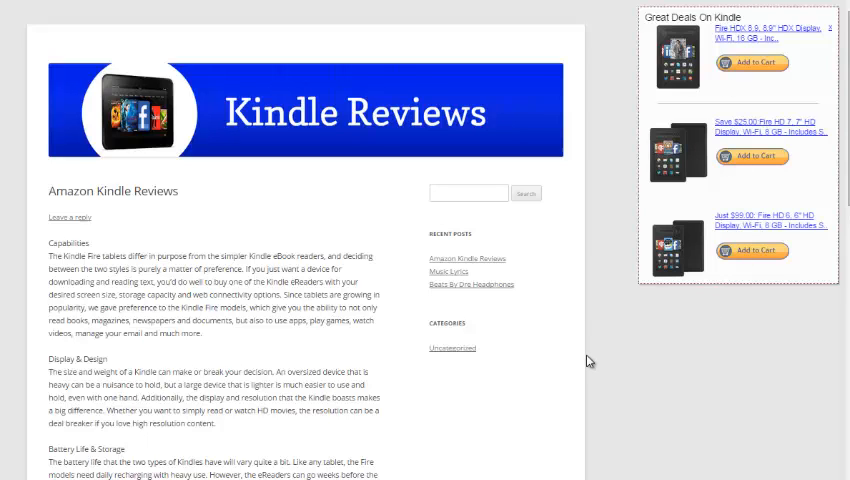
{"action": "mouse_move", "coordinate": [570, 352]}
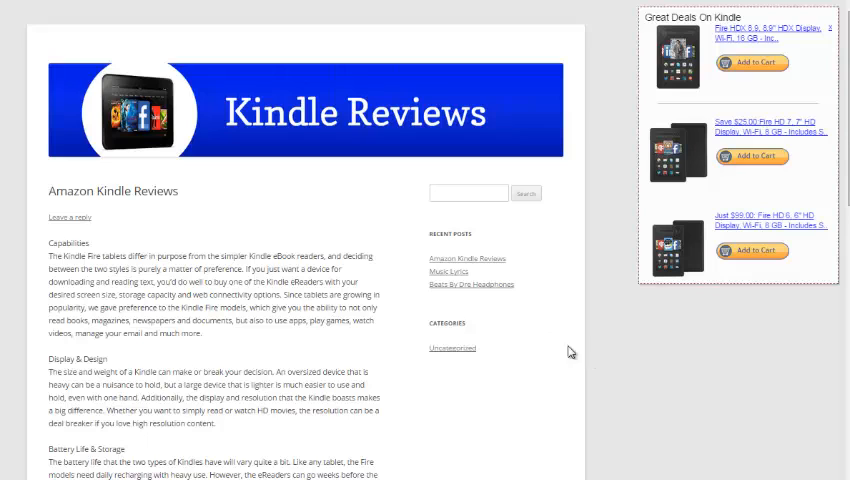
{"action": "mouse_move", "coordinate": [546, 342]}
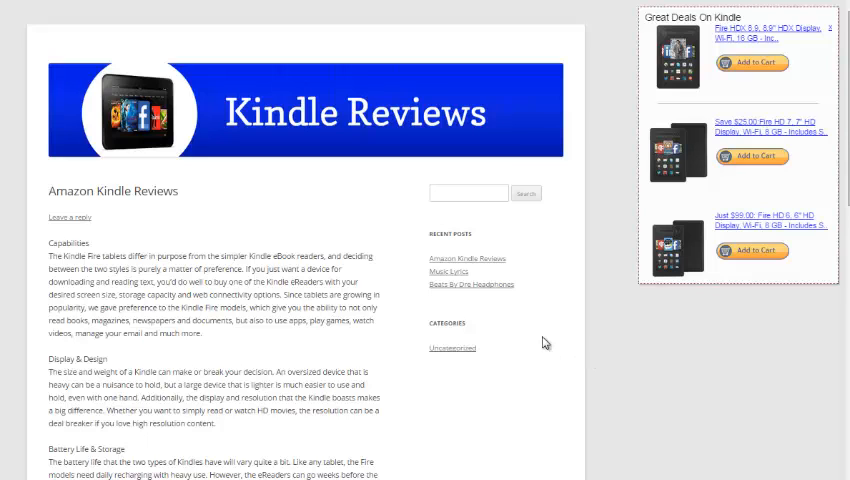
{"action": "mouse_move", "coordinate": [116, 292]}
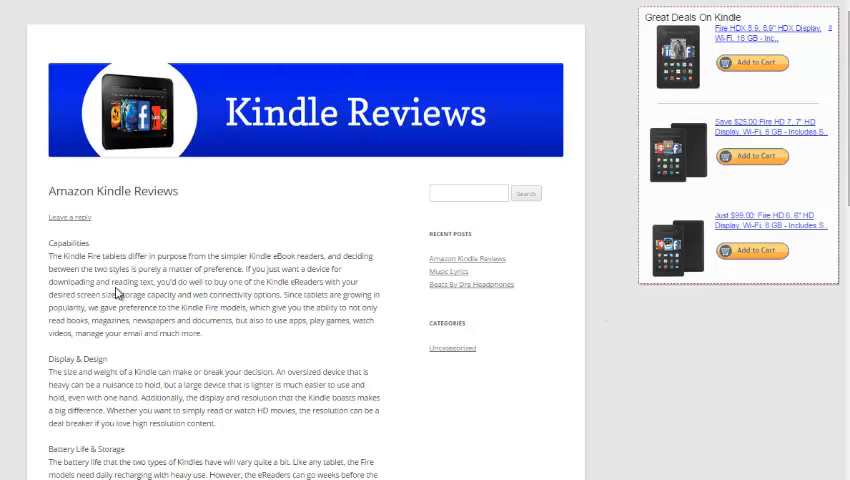
{"action": "mouse_move", "coordinate": [180, 318]}
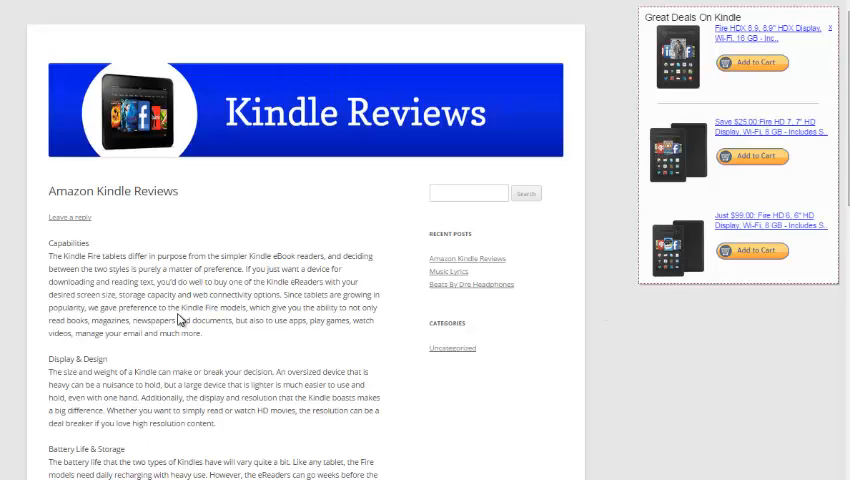
{"action": "mouse_move", "coordinate": [164, 268]}
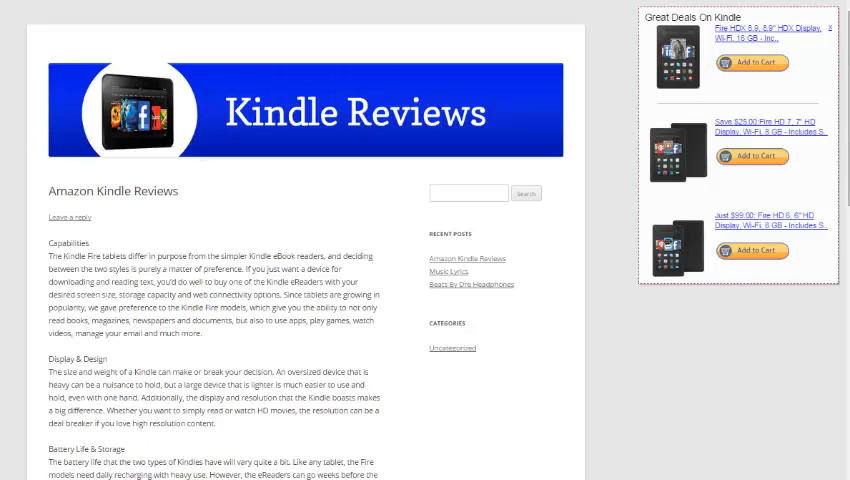
View the Amazon Kindle Reviews post with the Kindle deals banner floating at top left
{"action": "left_click", "coordinate": [448, 258]}
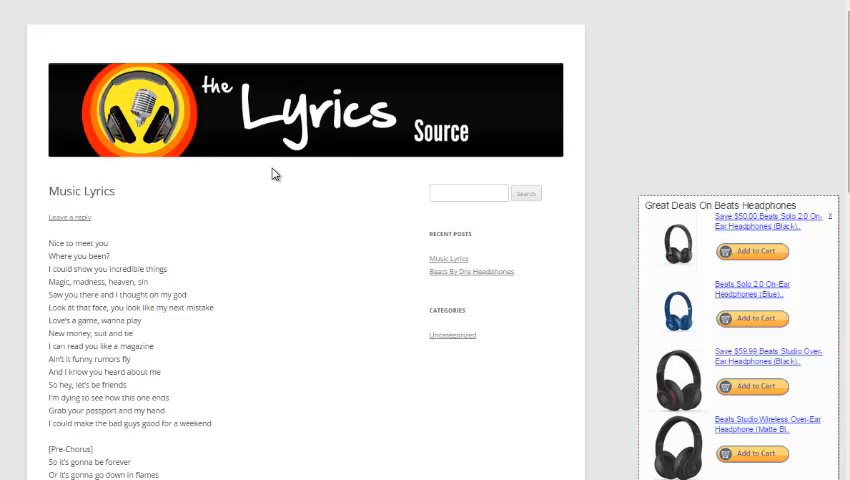
{"action": "mouse_move", "coordinate": [110, 196]}
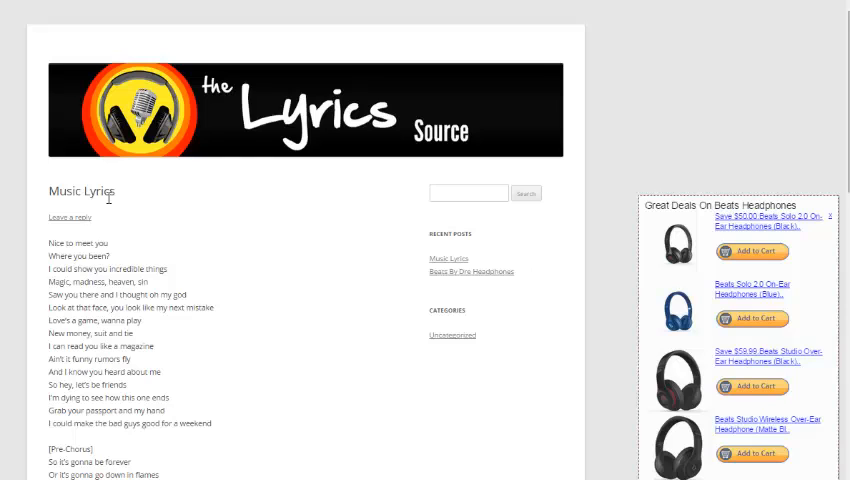
{"action": "mouse_move", "coordinate": [504, 364]}
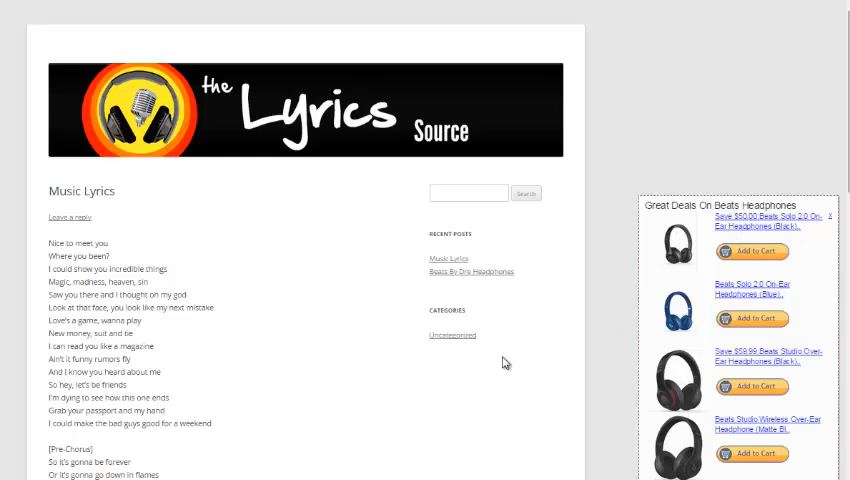
{"action": "mouse_move", "coordinate": [564, 336]}
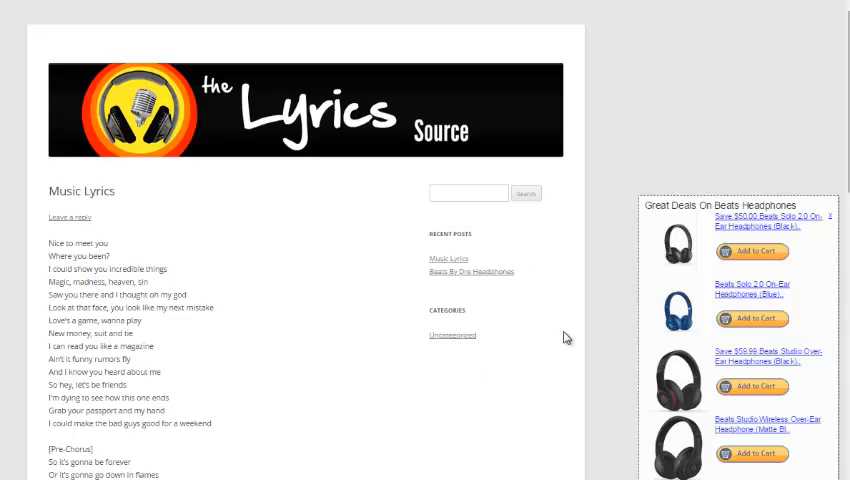
{"action": "mouse_move", "coordinate": [230, 208]}
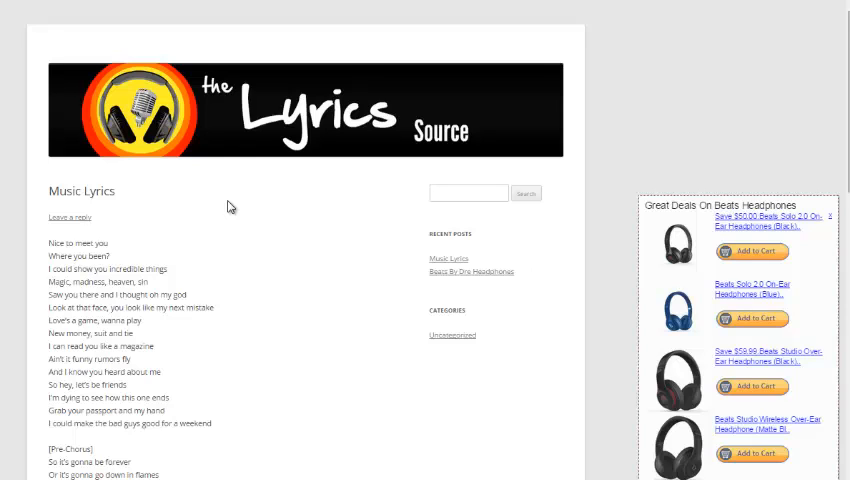
{"action": "mouse_move", "coordinate": [684, 424]}
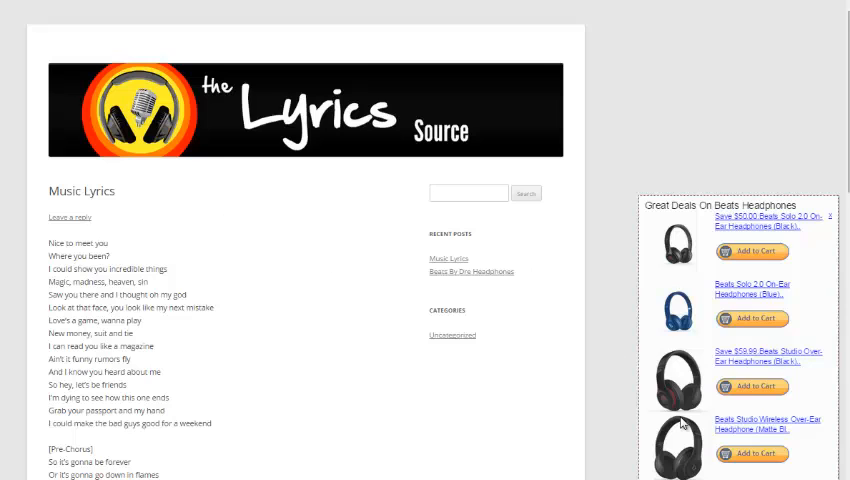
{"action": "mouse_move", "coordinate": [568, 370]}
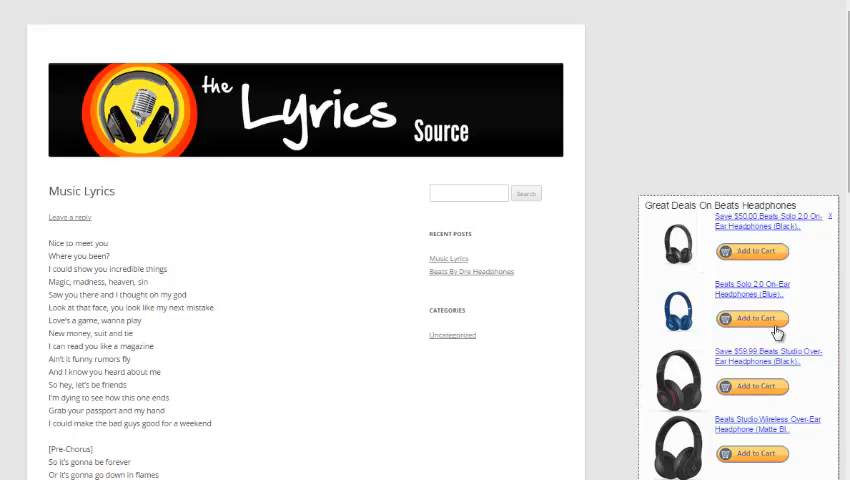
{"action": "mouse_move", "coordinate": [516, 362]}
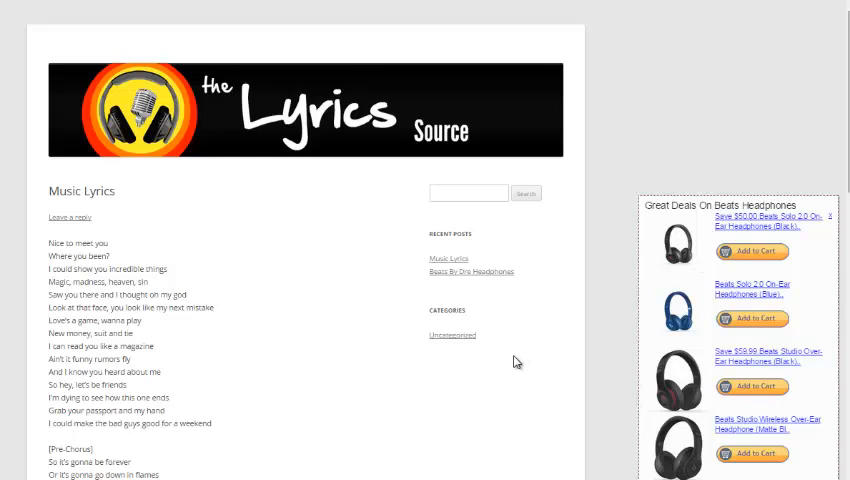
{"action": "mouse_move", "coordinate": [200, 260]}
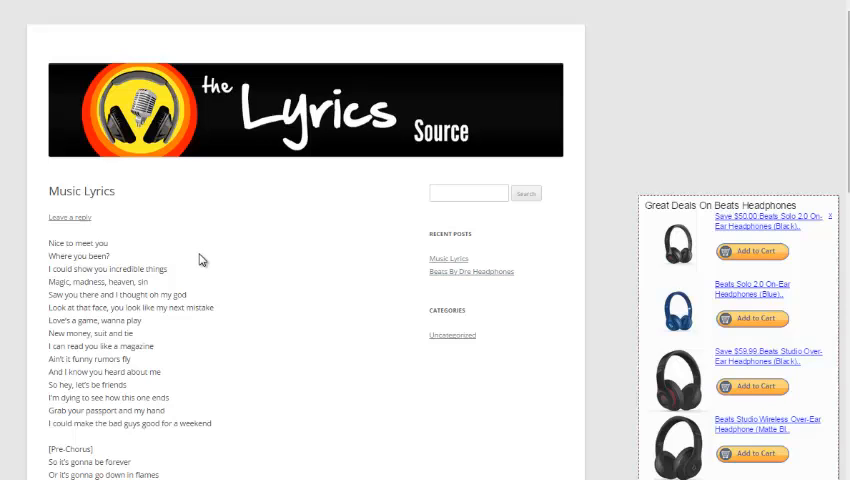
{"action": "mouse_move", "coordinate": [764, 468]}
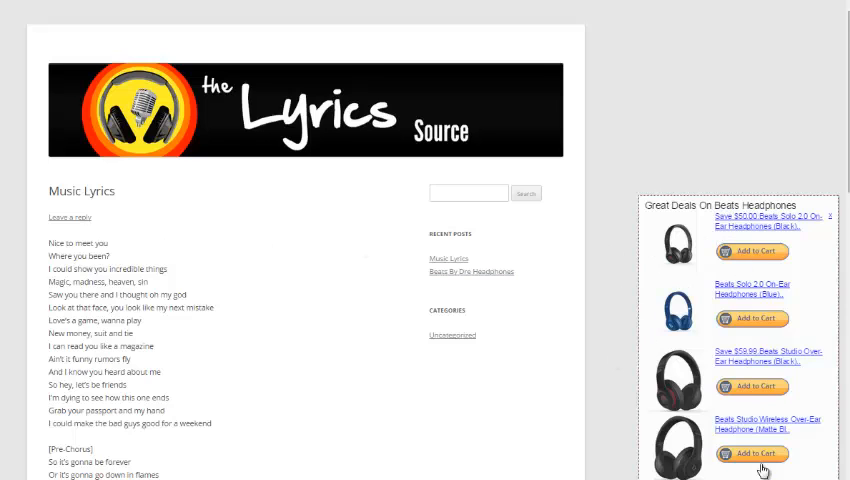
{"action": "mouse_move", "coordinate": [572, 344]}
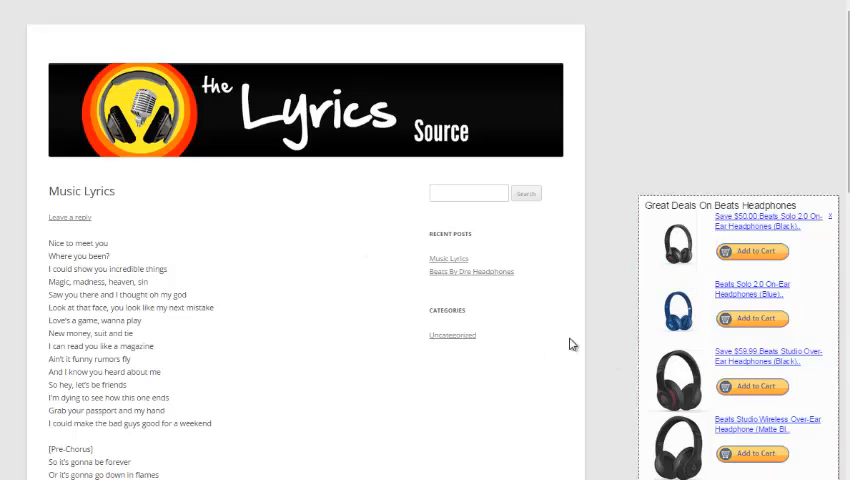
{"action": "mouse_move", "coordinate": [556, 348]}
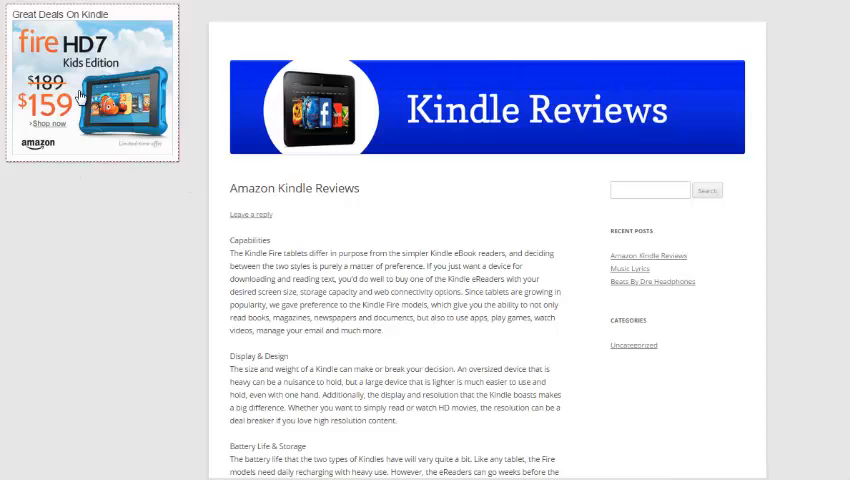
{"action": "mouse_move", "coordinate": [96, 48]}
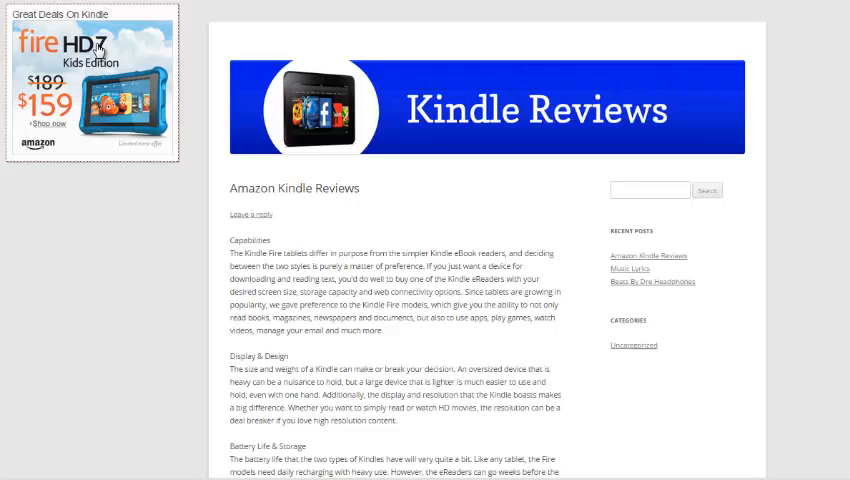
{"action": "mouse_move", "coordinate": [432, 240]}
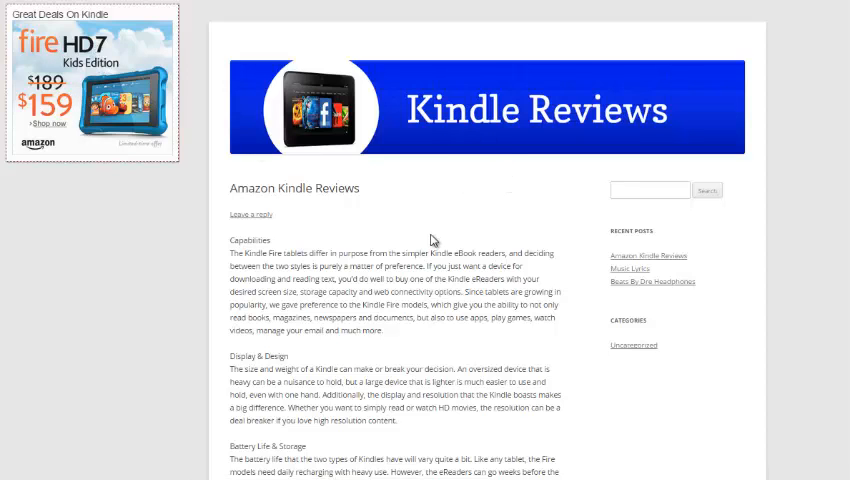
{"action": "mouse_move", "coordinate": [402, 290]}
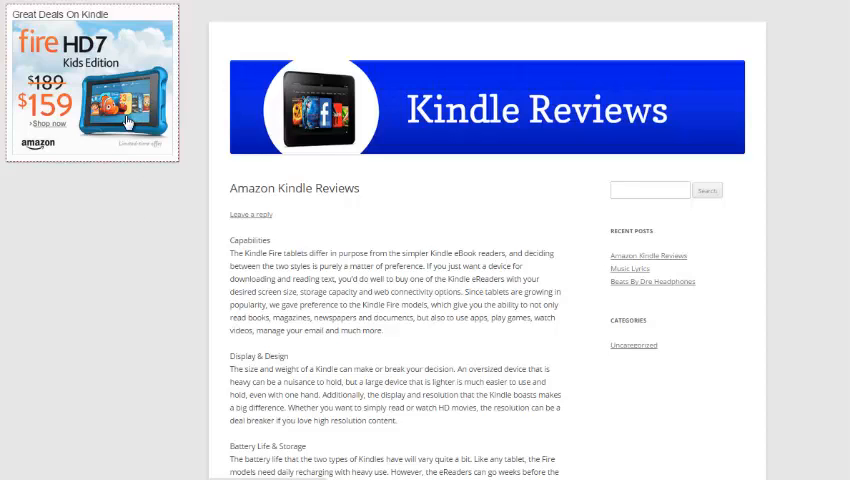
{"action": "mouse_move", "coordinate": [128, 72]}
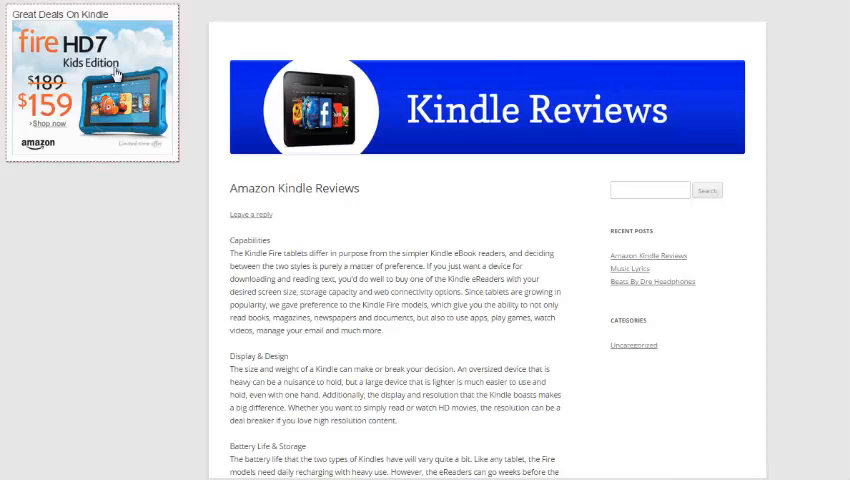
{"action": "mouse_move", "coordinate": [112, 252]}
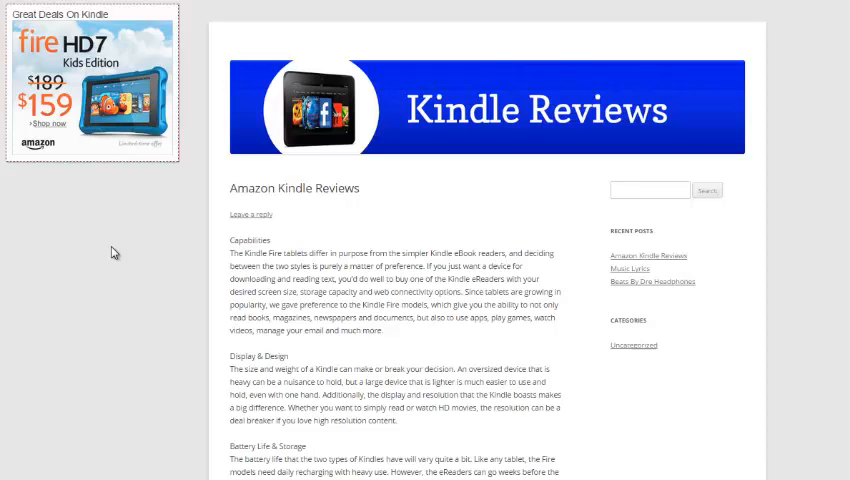
{"action": "mouse_move", "coordinate": [90, 96]}
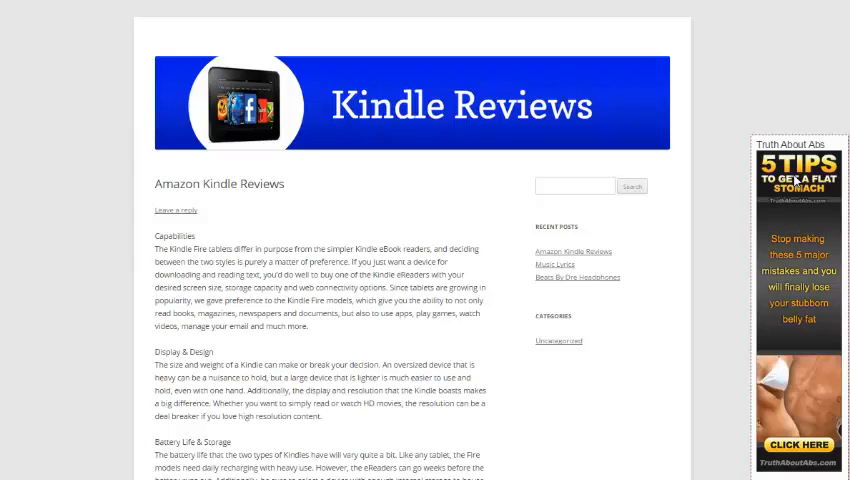
{"action": "mouse_move", "coordinate": [568, 414]}
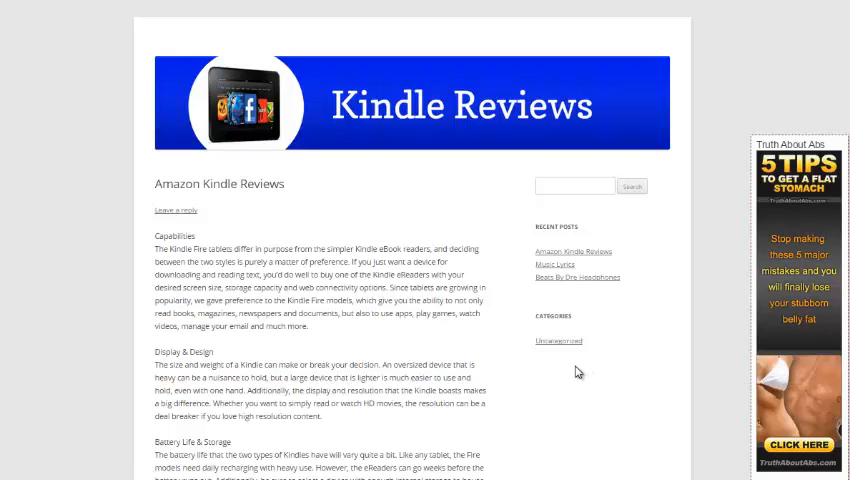
{"action": "mouse_move", "coordinate": [636, 360]}
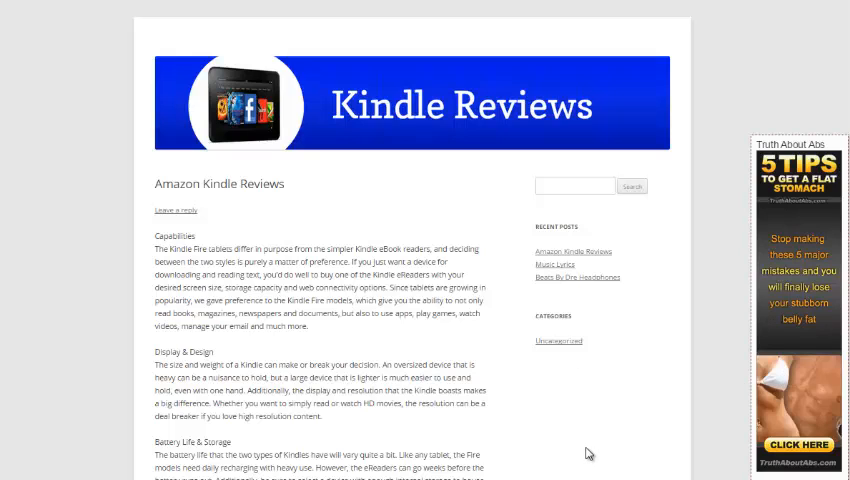
{"action": "mouse_move", "coordinate": [638, 416]}
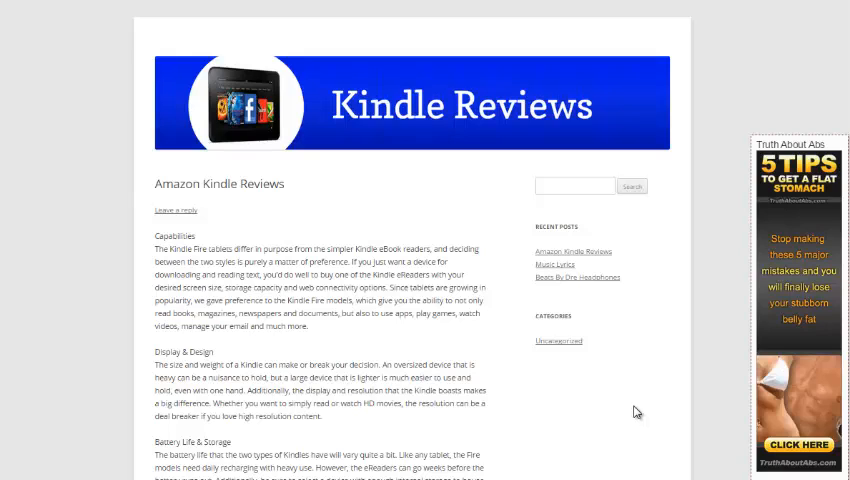
{"action": "mouse_move", "coordinate": [540, 400]}
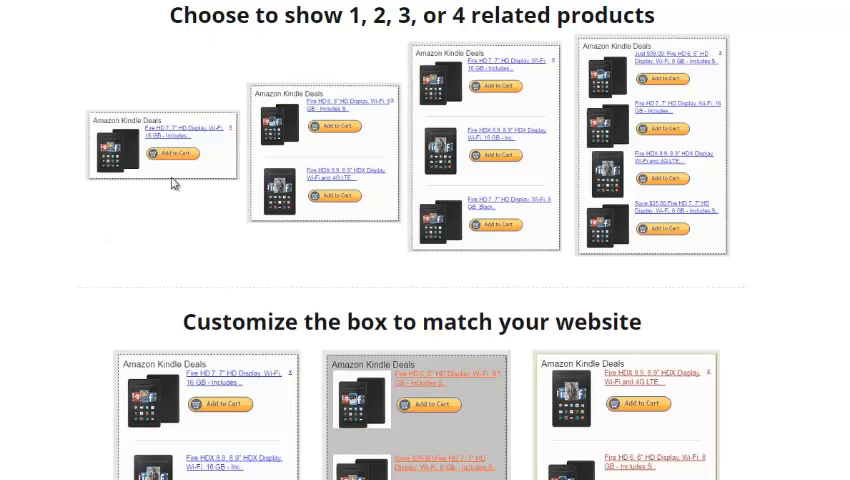
{"action": "mouse_move", "coordinate": [670, 158]}
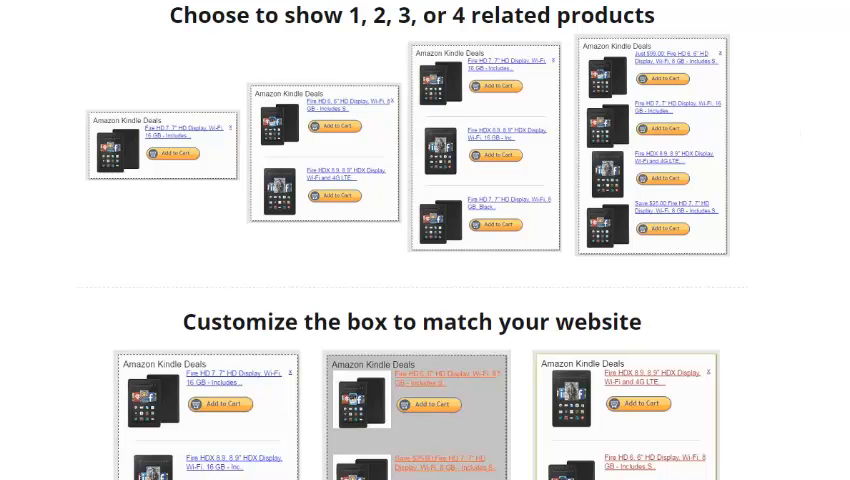
Scroll the Azon Alert Box sales page past customization and custom banners to the box-size section
{"action": "scroll", "scroll_direction": "down", "scroll_amount": 3}
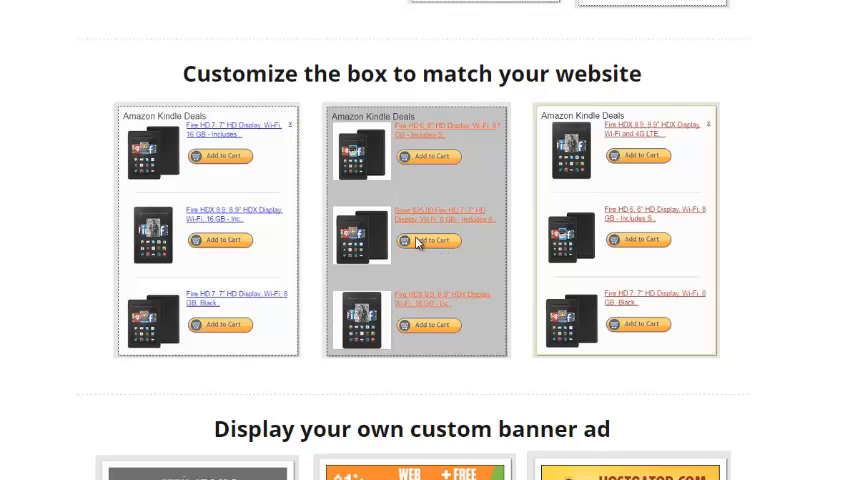
{"action": "mouse_move", "coordinate": [778, 292]}
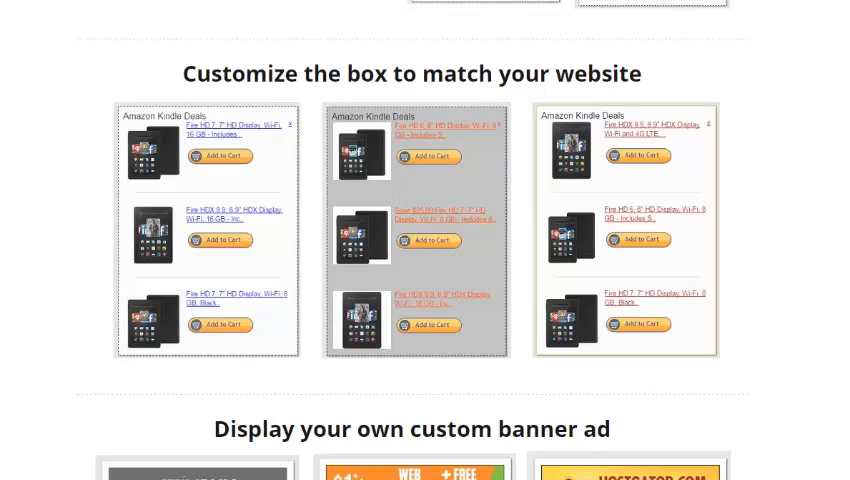
{"action": "scroll", "scroll_direction": "down", "scroll_amount": 3}
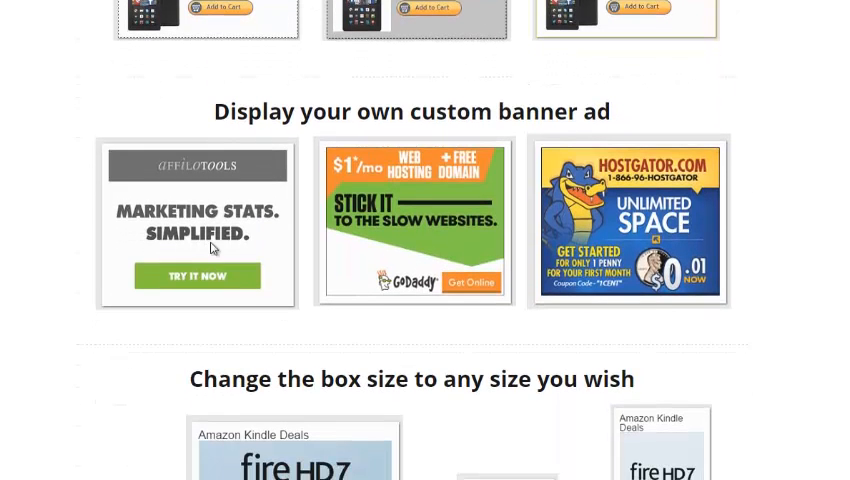
{"action": "mouse_move", "coordinate": [272, 324]}
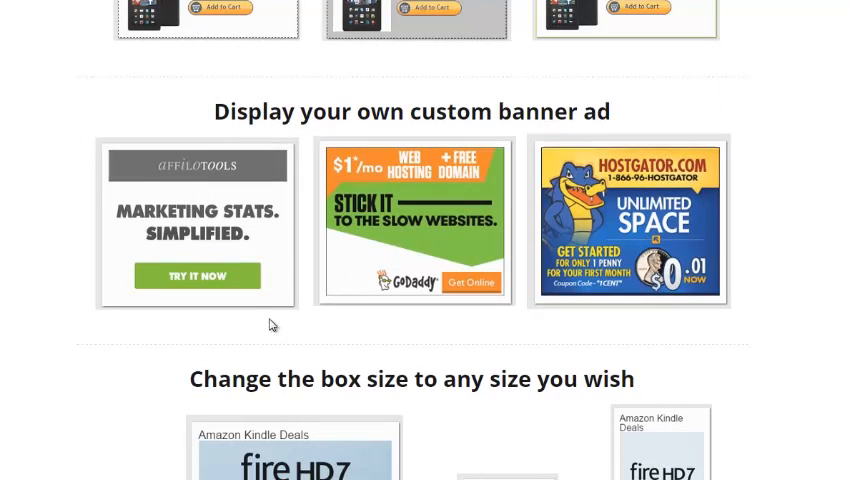
{"action": "mouse_move", "coordinate": [416, 256]}
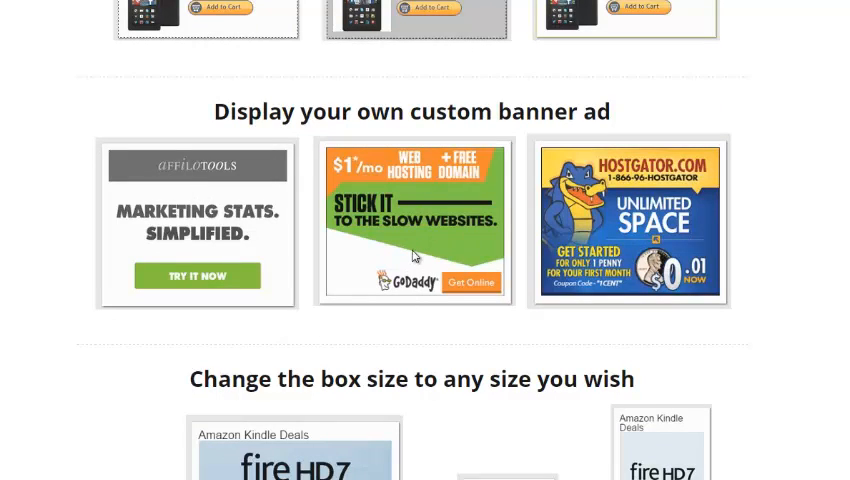
{"action": "mouse_move", "coordinate": [710, 298]}
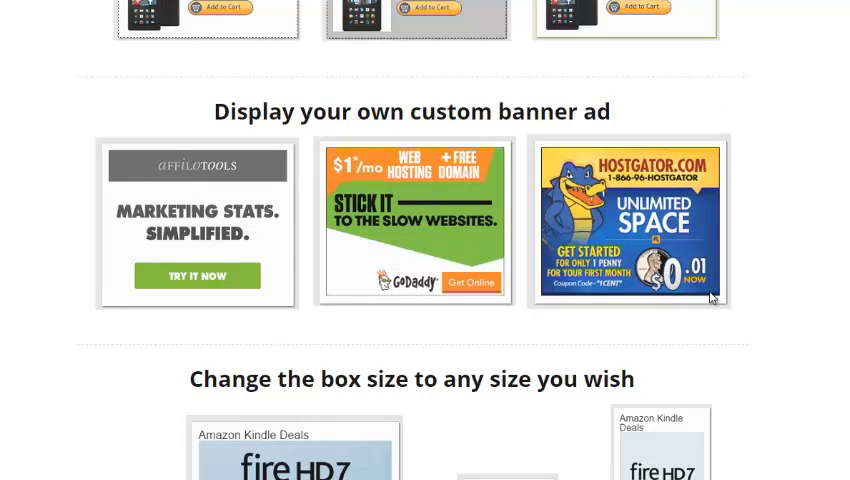
{"action": "mouse_move", "coordinate": [504, 176]}
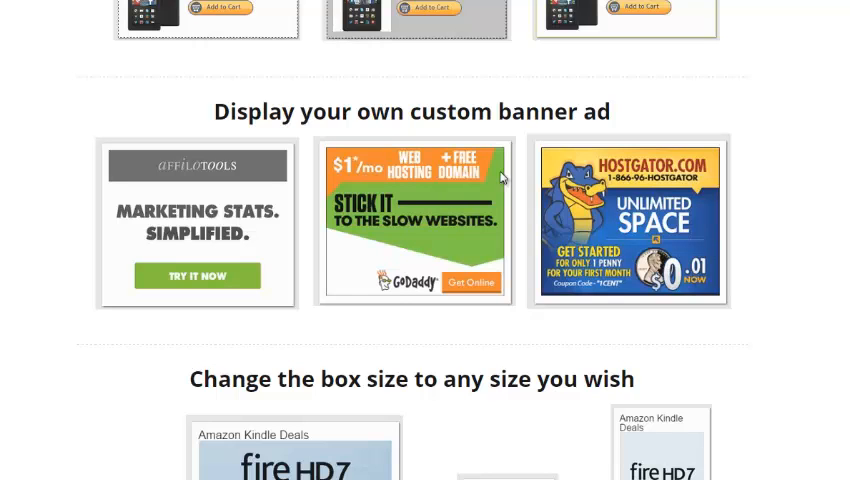
{"action": "scroll", "scroll_direction": "down", "scroll_amount": 3}
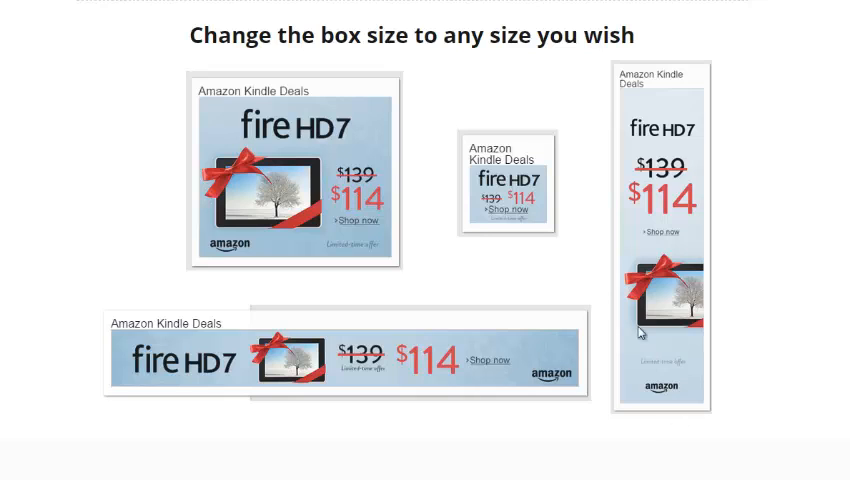
{"action": "mouse_move", "coordinate": [332, 204]}
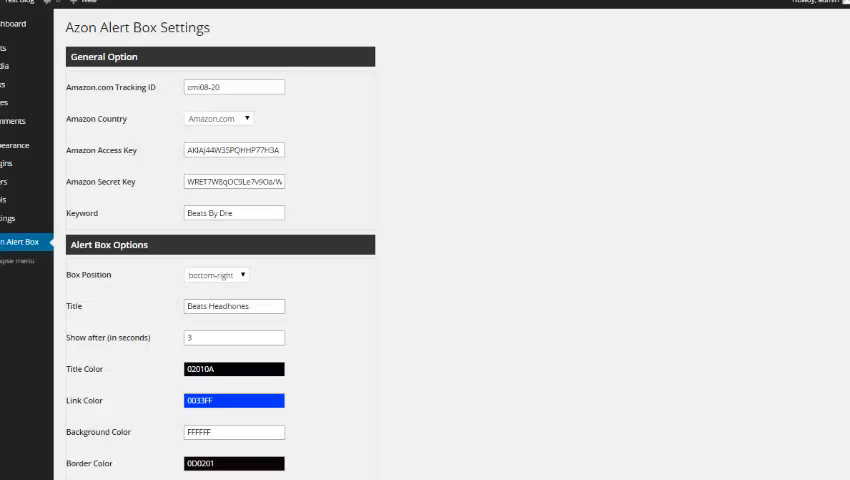
{"action": "scroll", "scroll_direction": "down", "scroll_amount": 3}
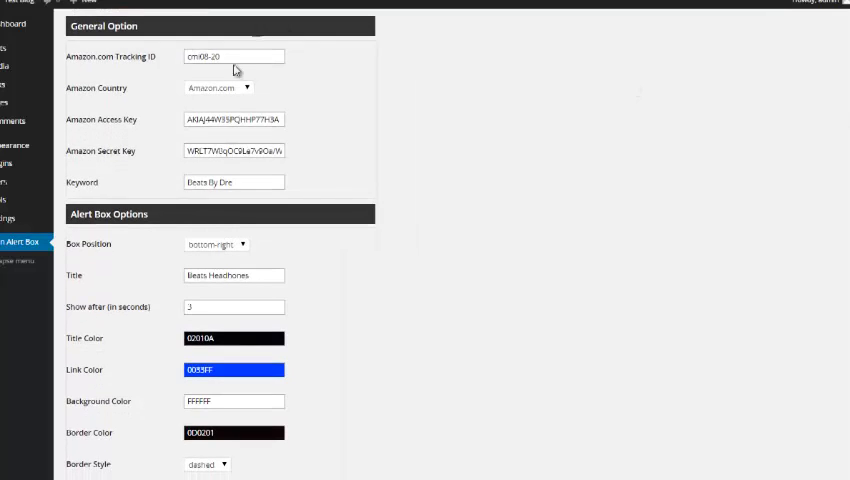
{"action": "scroll", "scroll_direction": "down", "scroll_amount": 3}
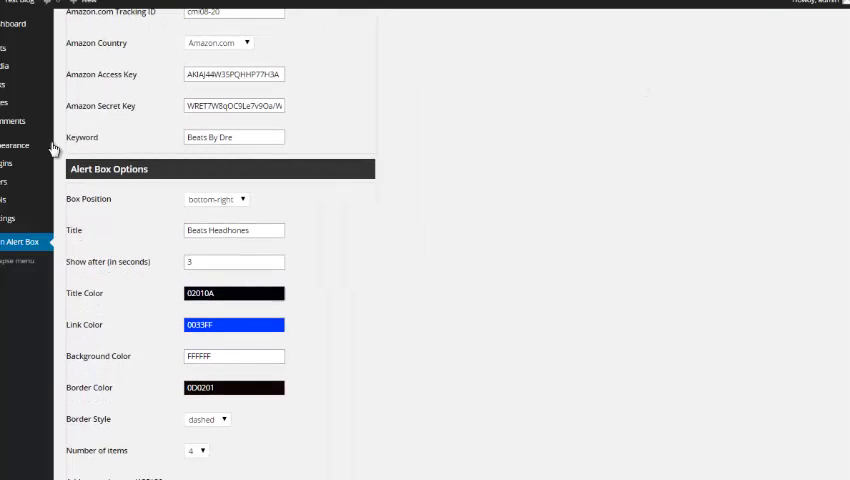
{"action": "mouse_move", "coordinate": [84, 144]}
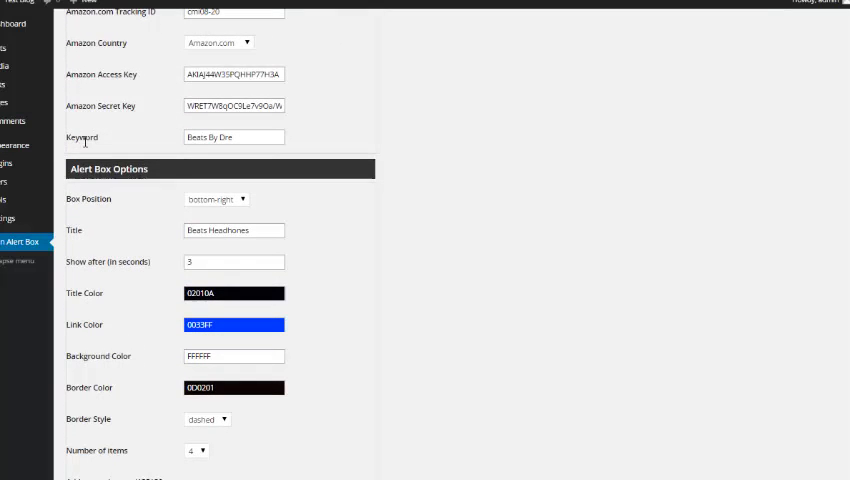
{"action": "left_click", "coordinate": [234, 136]}
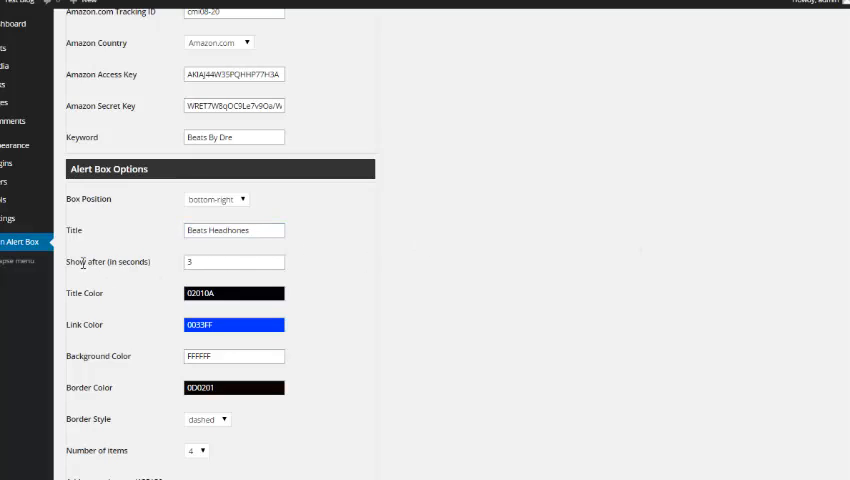
{"action": "mouse_move", "coordinate": [698, 280]}
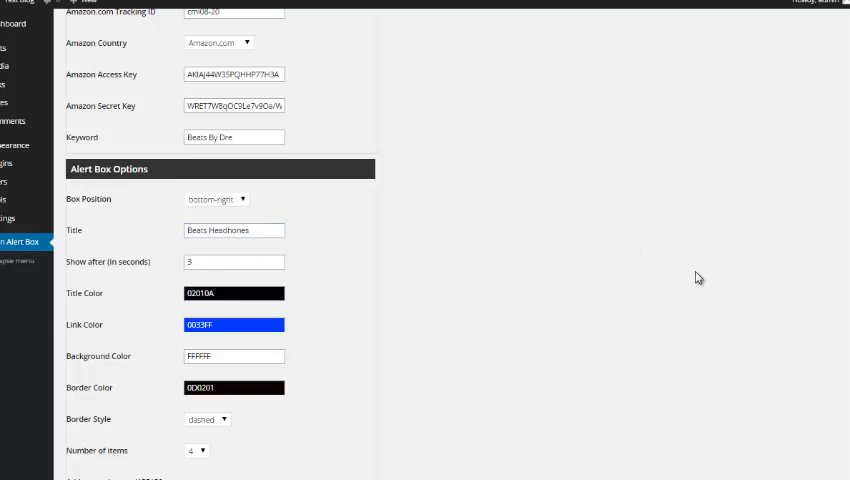
{"action": "scroll", "scroll_direction": "down", "scroll_amount": 3}
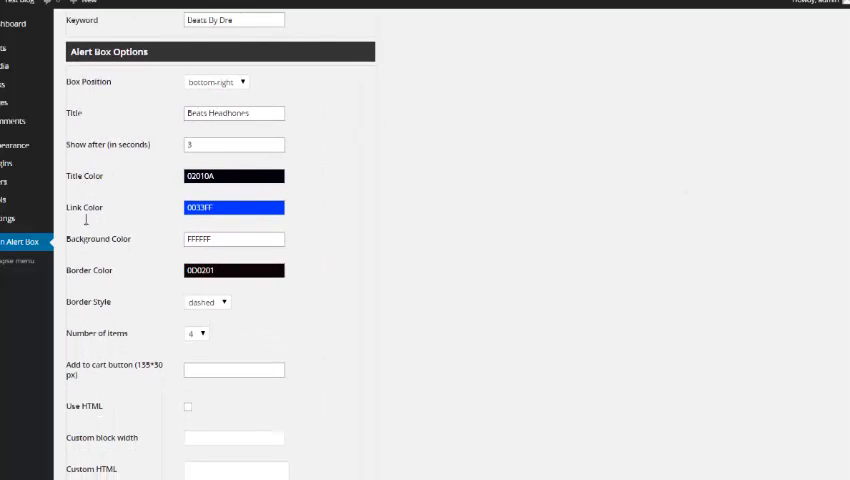
{"action": "mouse_move", "coordinate": [320, 100]}
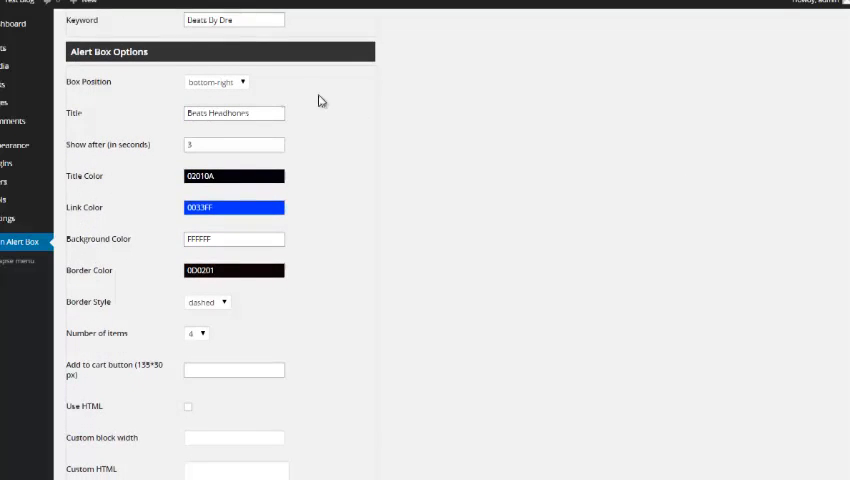
{"action": "mouse_move", "coordinate": [222, 308]}
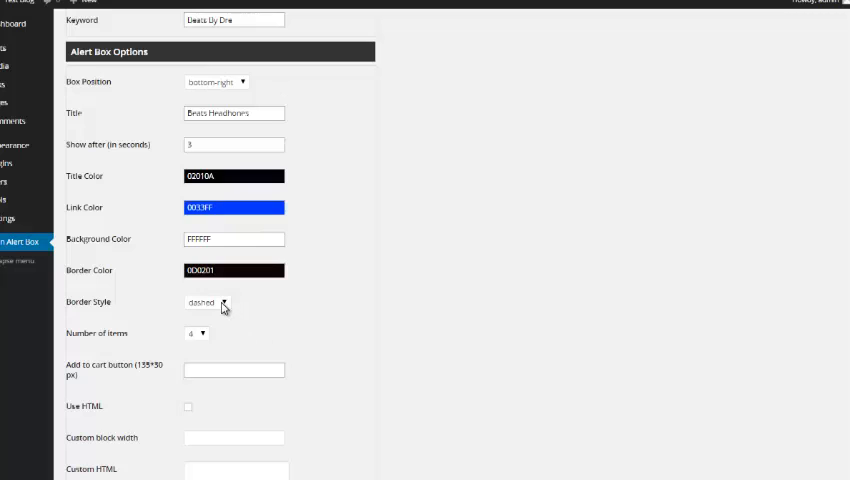
{"action": "left_click", "coordinate": [208, 302]}
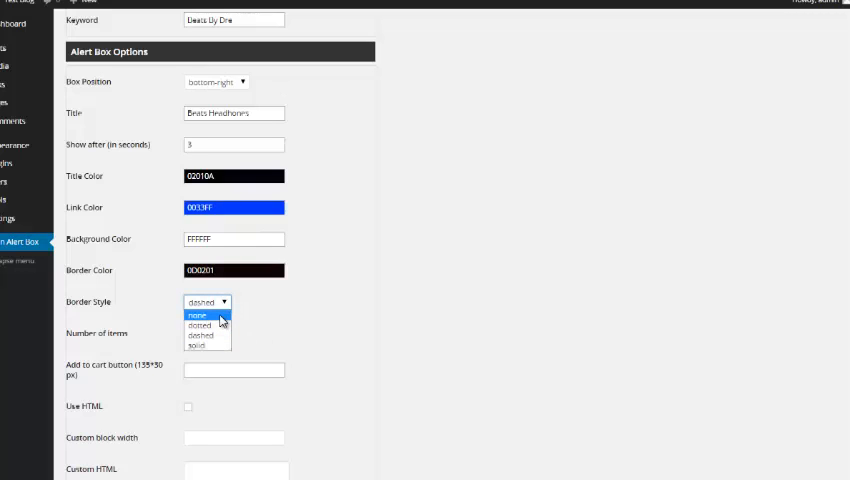
{"action": "mouse_move", "coordinate": [204, 346]}
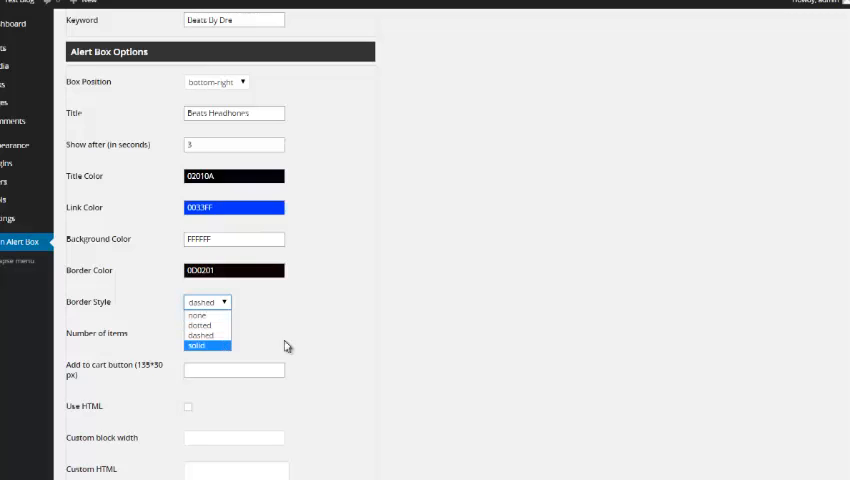
{"action": "left_click", "coordinate": [196, 332]}
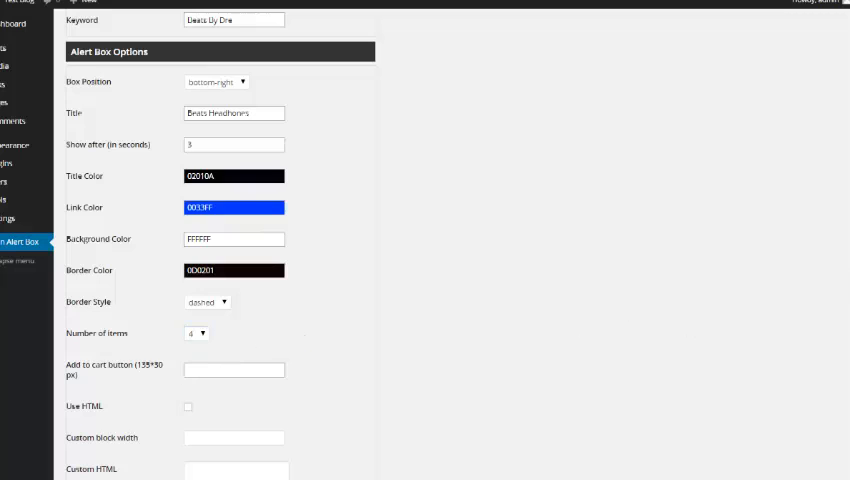
{"action": "scroll", "scroll_direction": "down", "scroll_amount": 3}
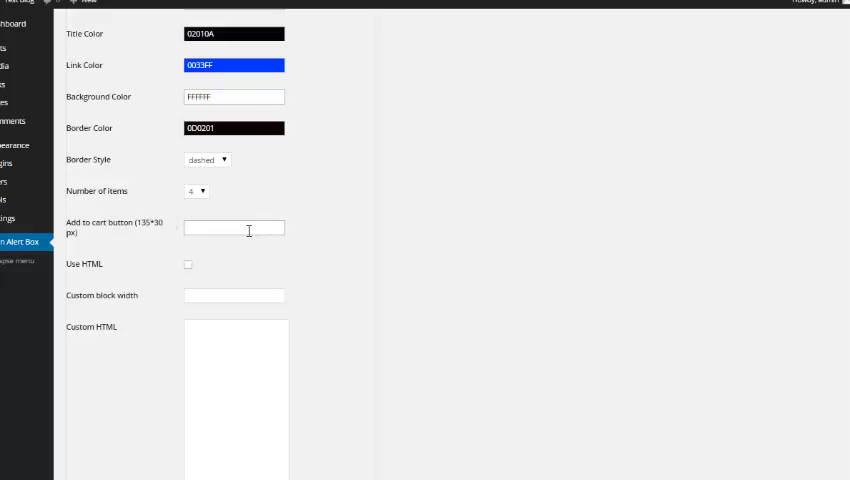
{"action": "scroll", "scroll_direction": "down", "scroll_amount": 3}
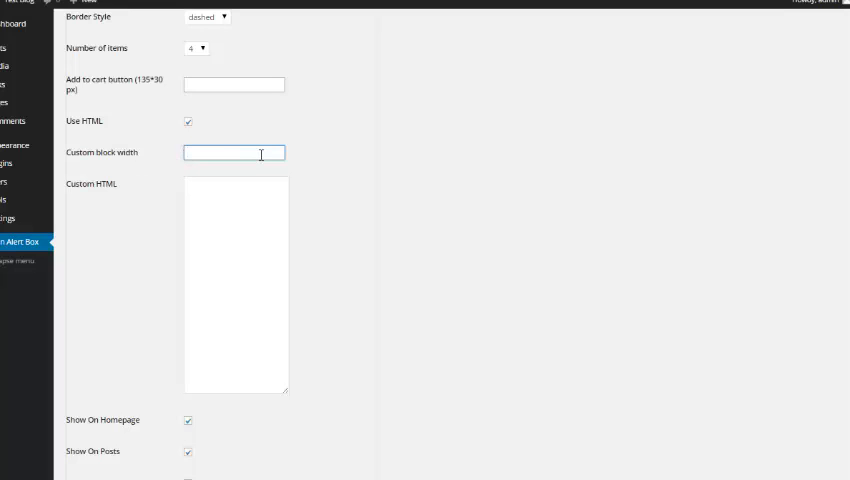
{"action": "left_click", "coordinate": [236, 284]}
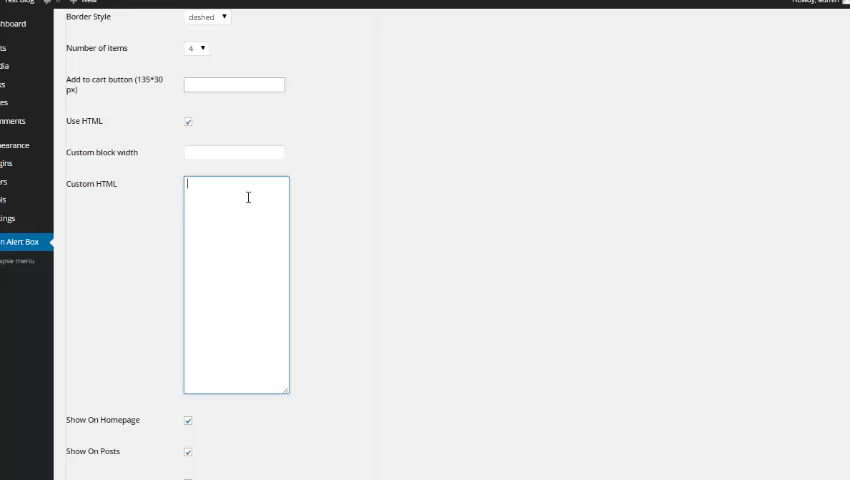
{"action": "mouse_move", "coordinate": [430, 220]}
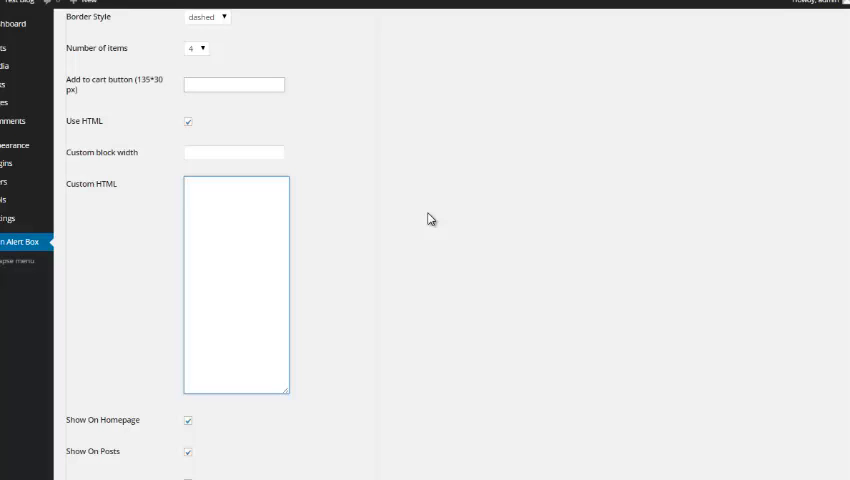
{"action": "left_click", "coordinate": [236, 284]}
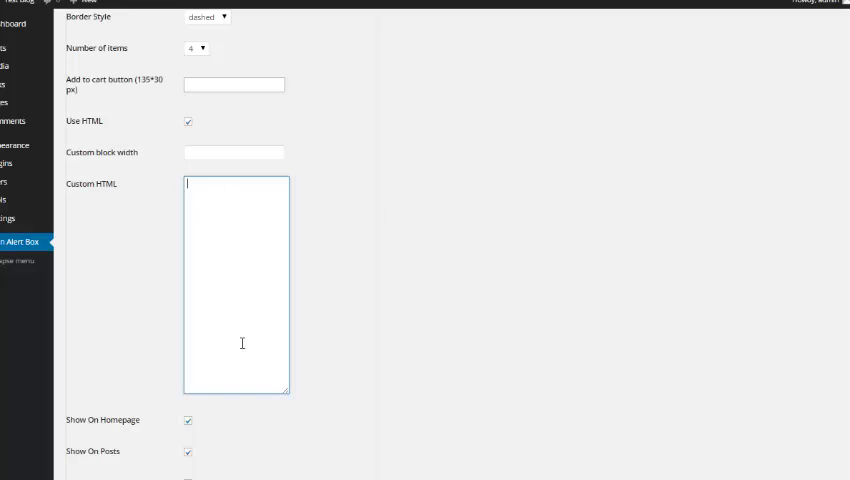
{"action": "scroll", "scroll_direction": "down", "scroll_amount": 3}
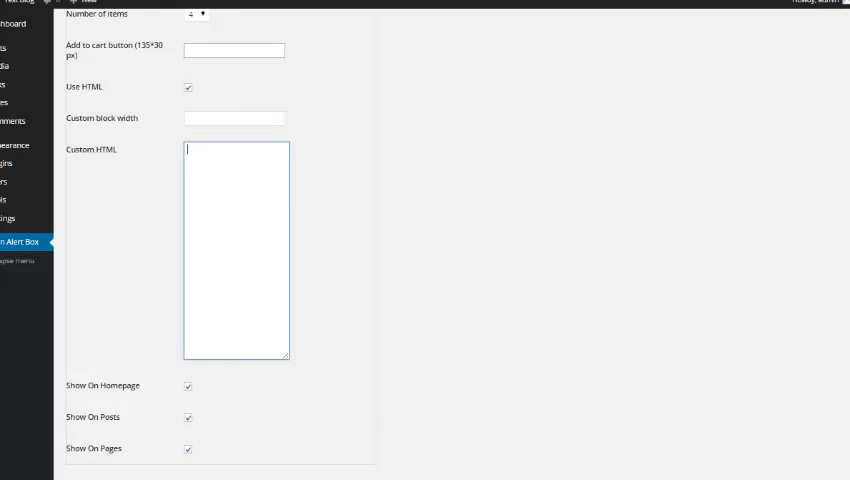
{"action": "scroll", "scroll_direction": "down", "scroll_amount": 3}
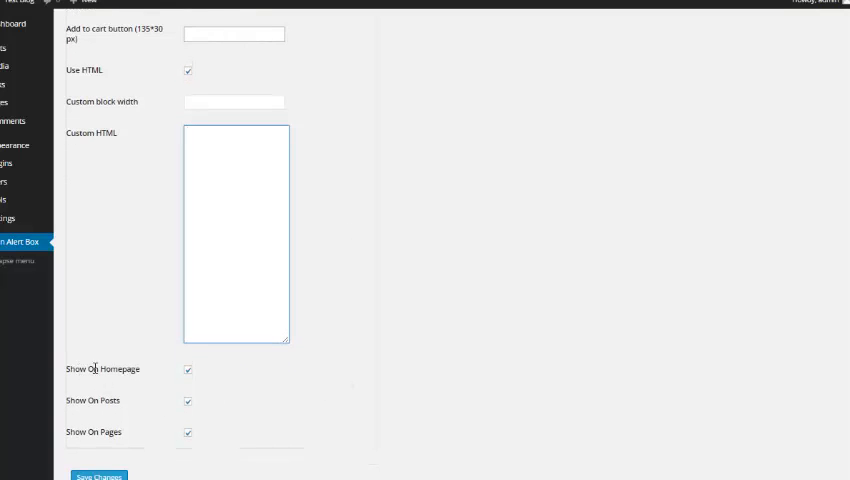
{"action": "double_click", "coordinate": [100, 368]}
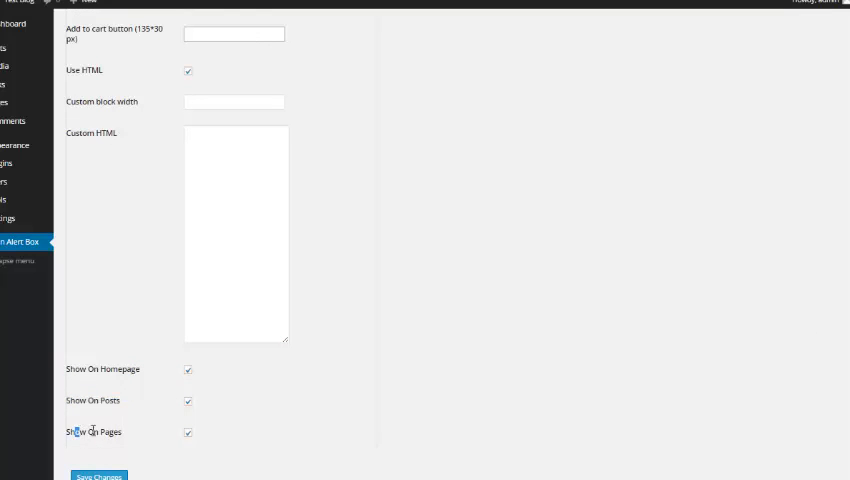
{"action": "double_click", "coordinate": [94, 432]}
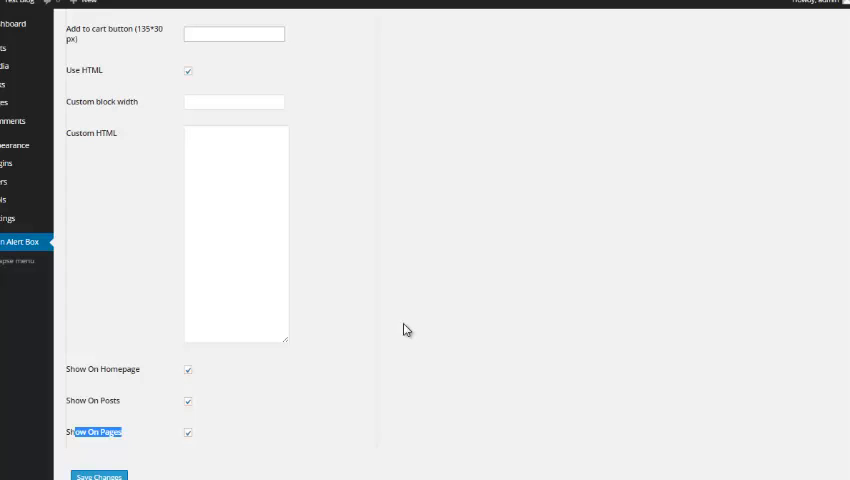
{"action": "mouse_move", "coordinate": [456, 316]}
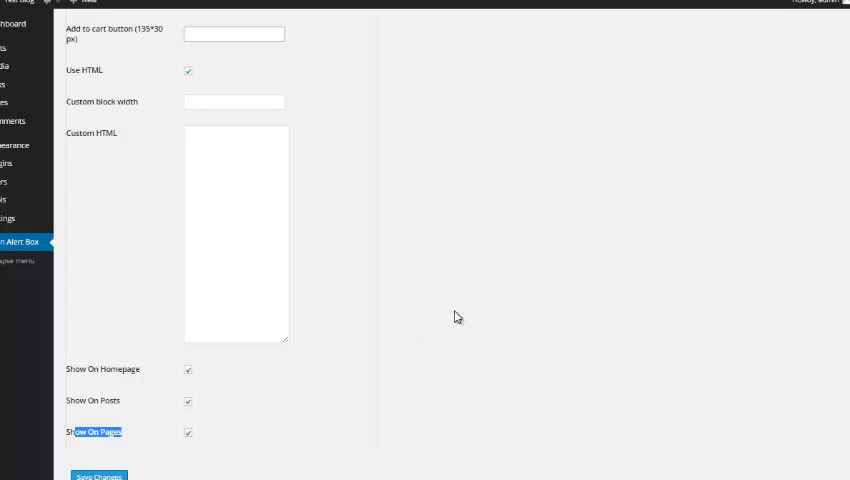
{"action": "scroll", "scroll_direction": "up", "scroll_amount": 3}
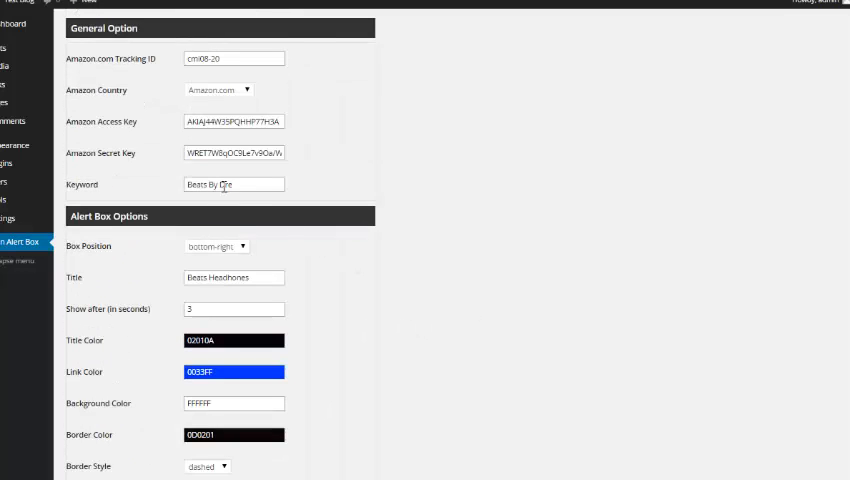
{"action": "triple_click", "coordinate": [232, 184]}
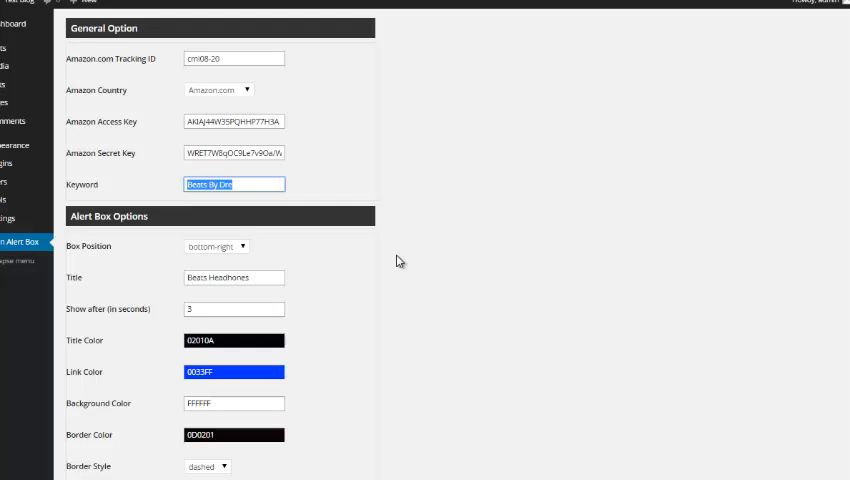
{"action": "mouse_move", "coordinate": [574, 308]}
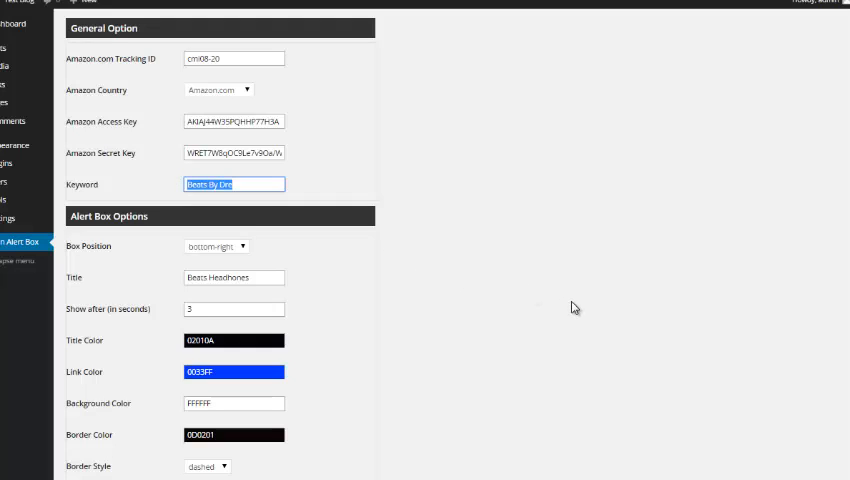